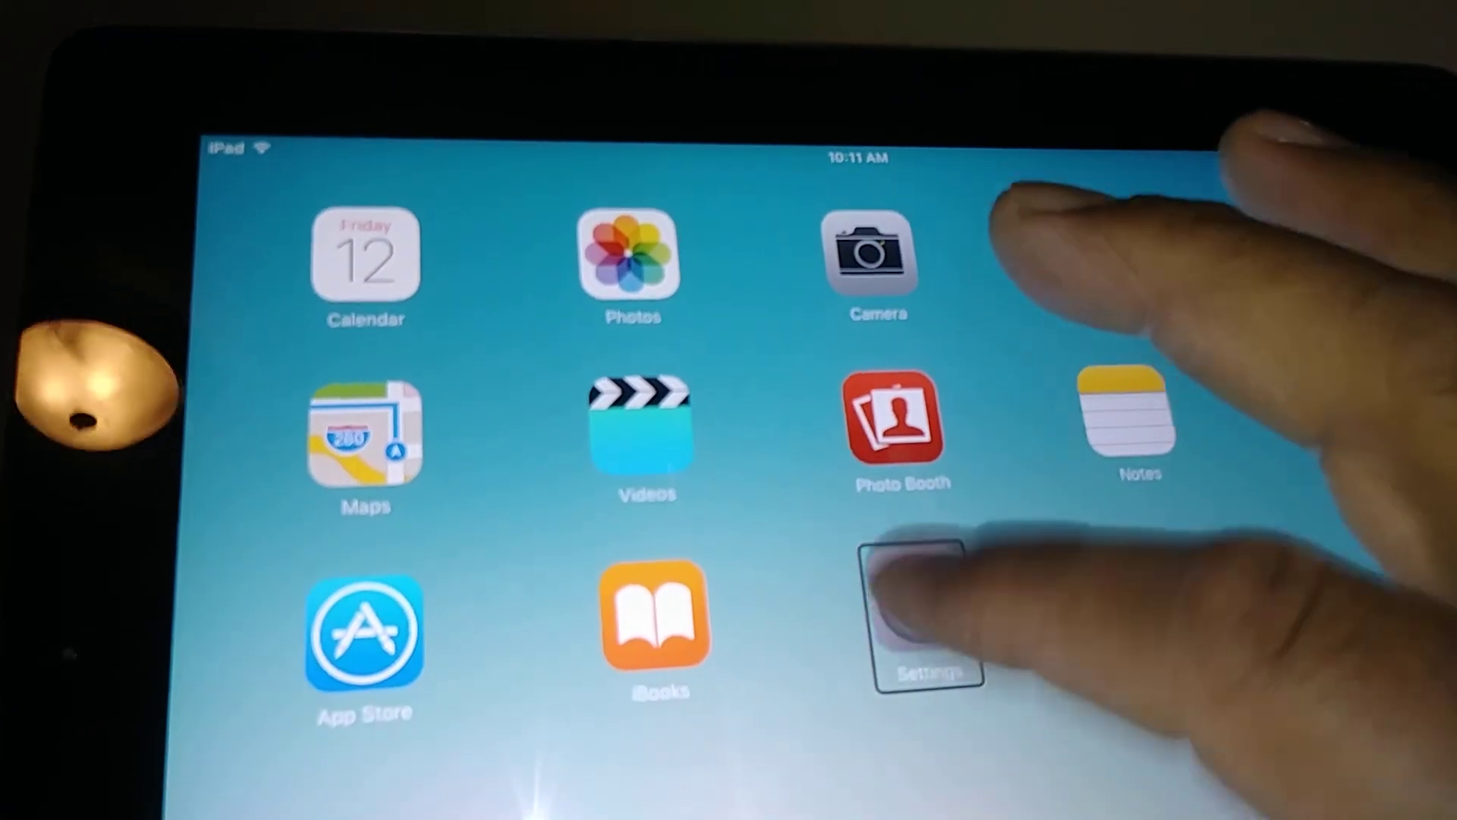
# - Launch the Settings app from the iPad home screen
pyautogui.click(924, 614)
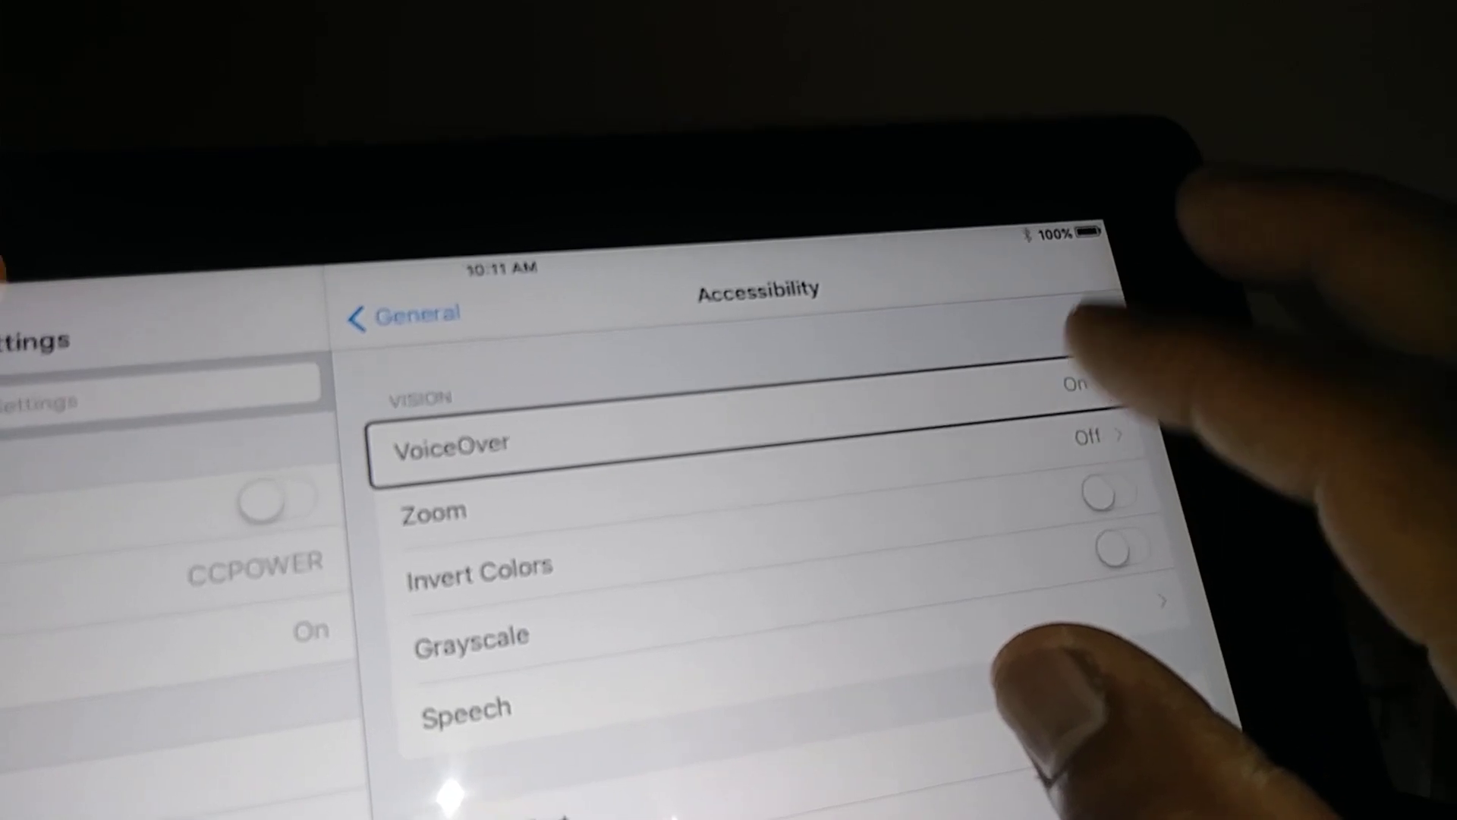
# - Enter the VoiceOver page from Accessibility and focus the VoiceOver switch
pyautogui.click(650, 444)
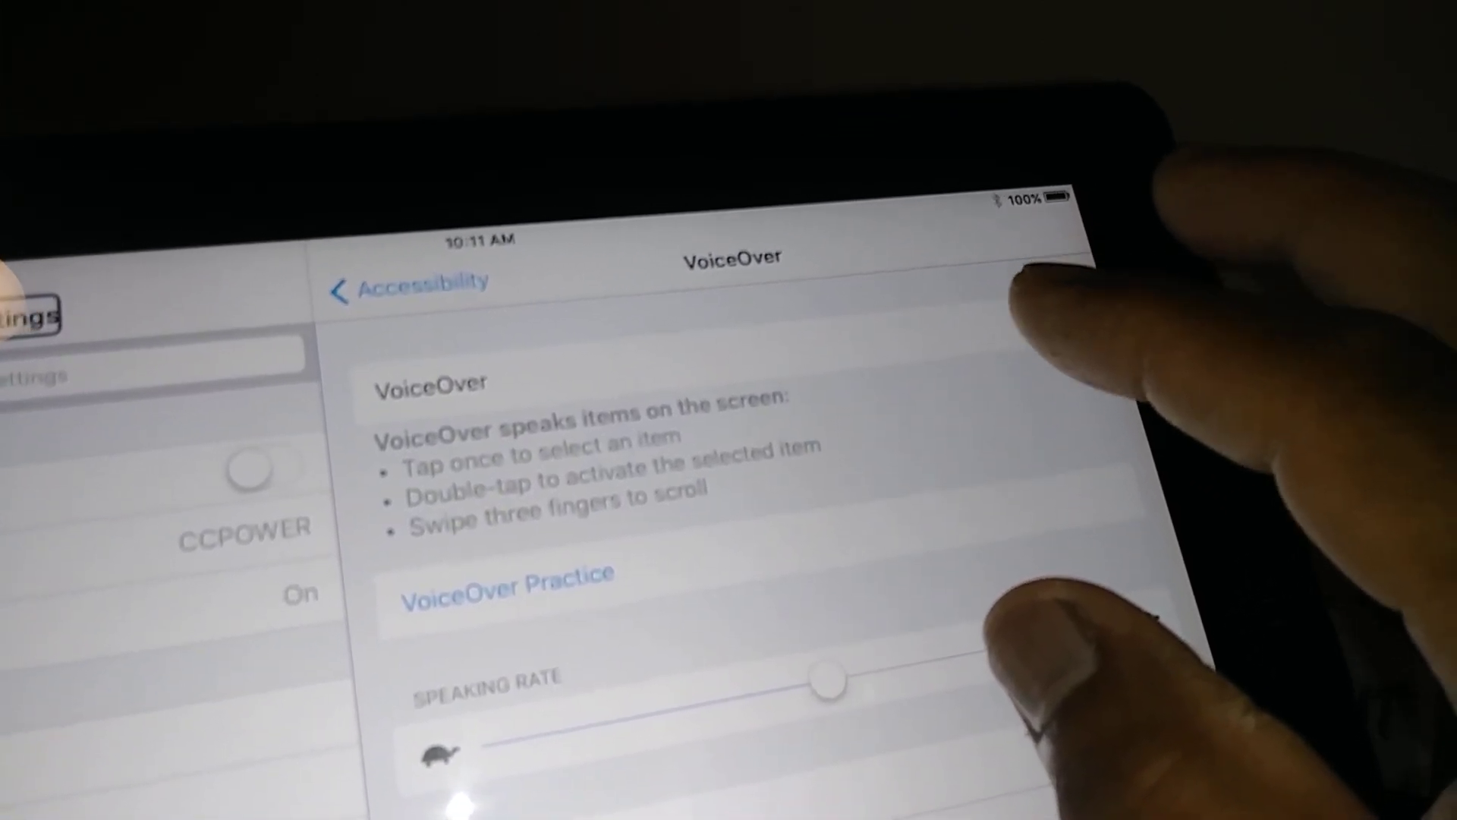
pyautogui.click(1041, 307)
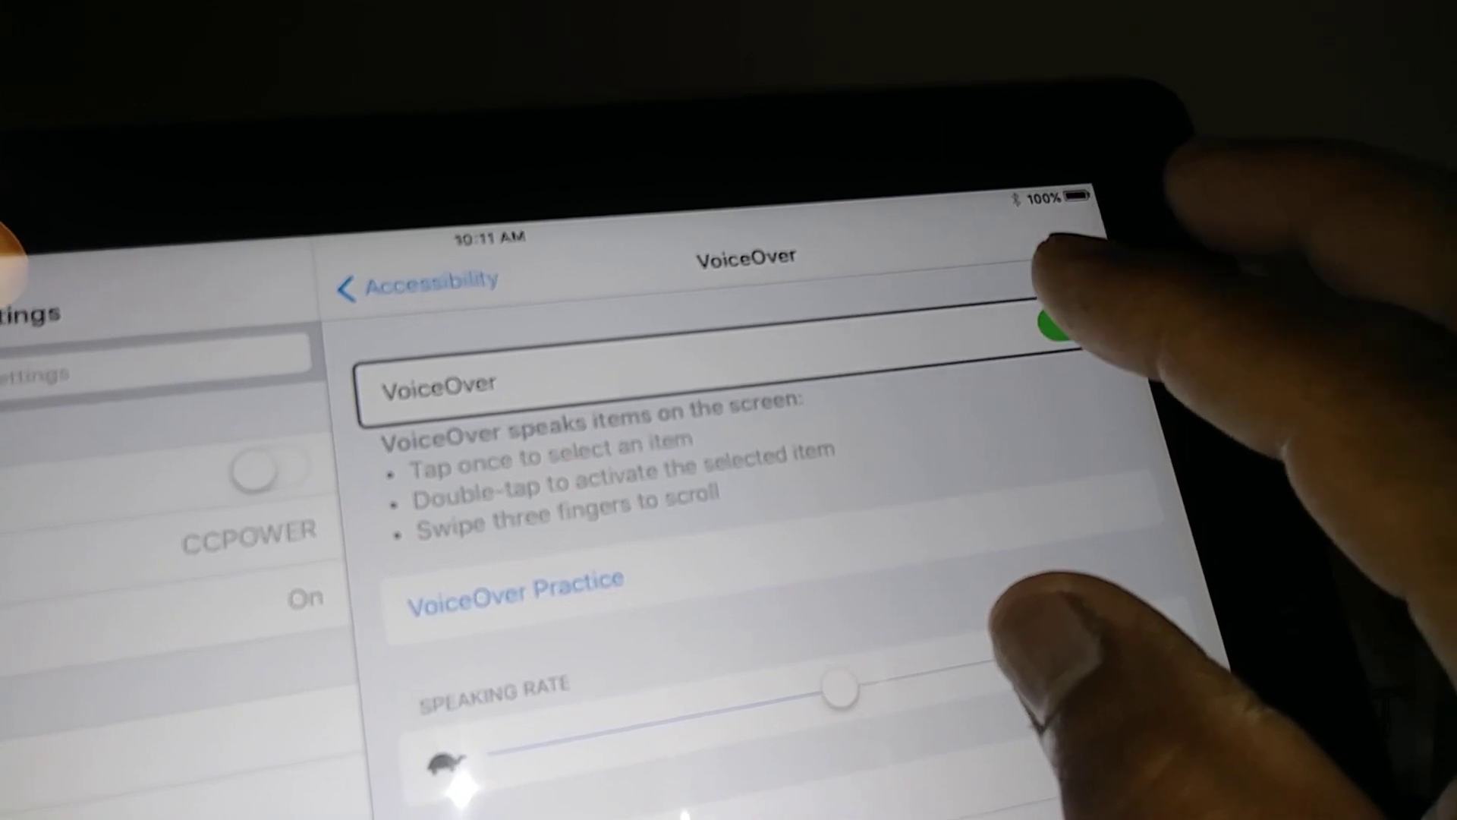